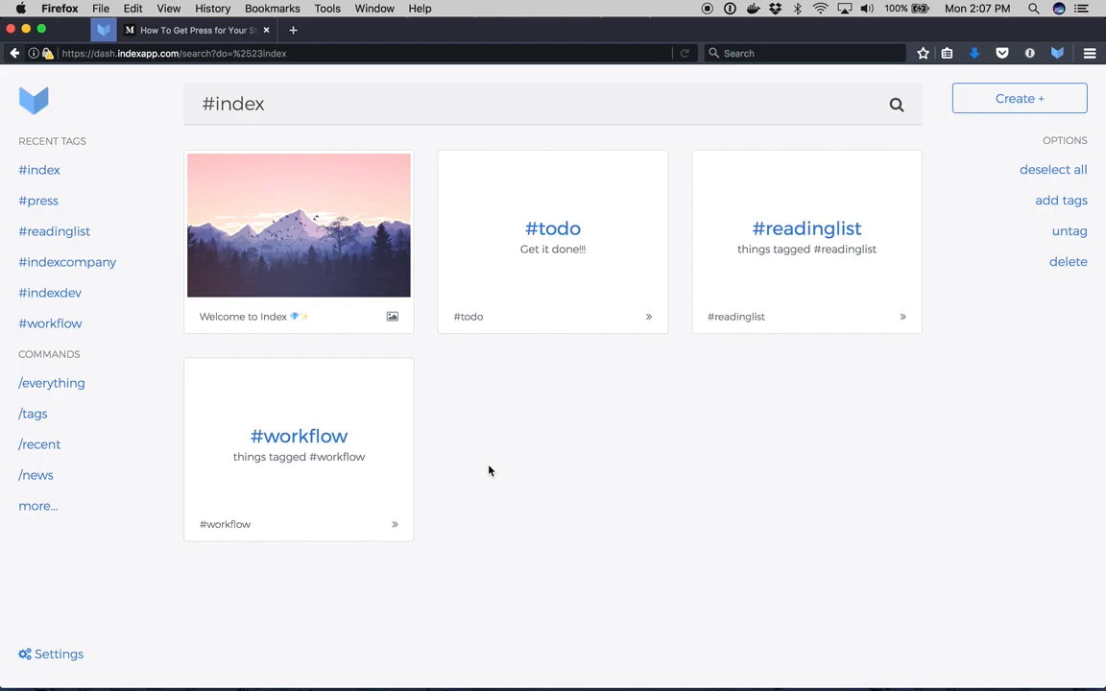
# Save the startup press article to Index under #press and add the #readinglist tag
pyautogui.click(192, 30)
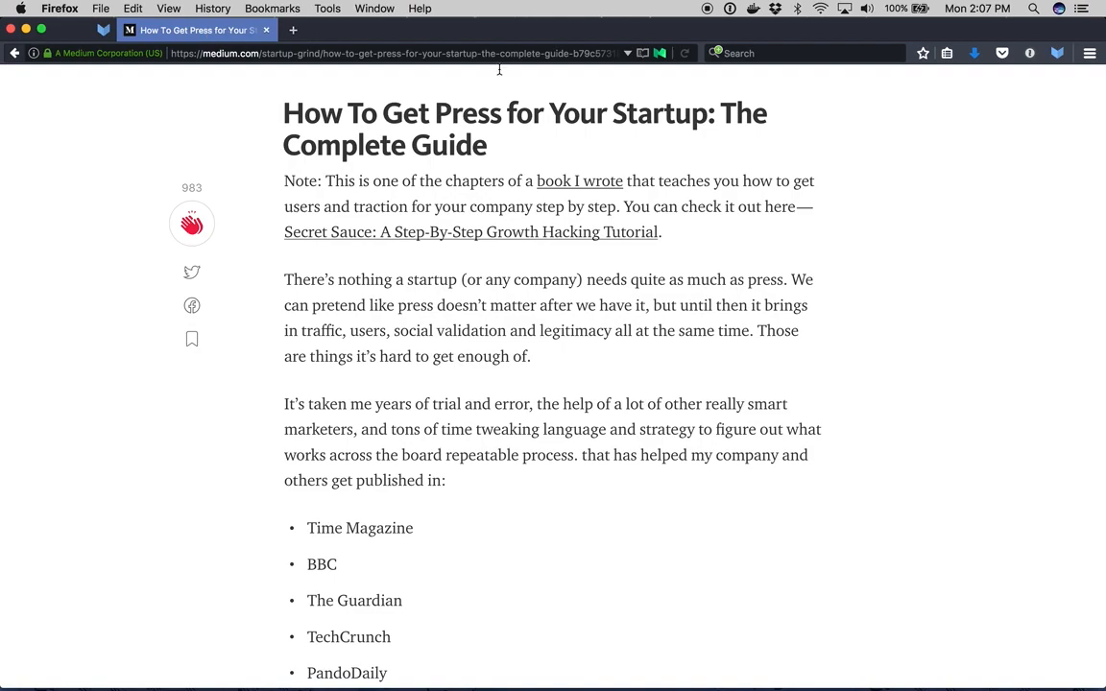
pyautogui.click(1056, 53)
pyautogui.write('#press #')
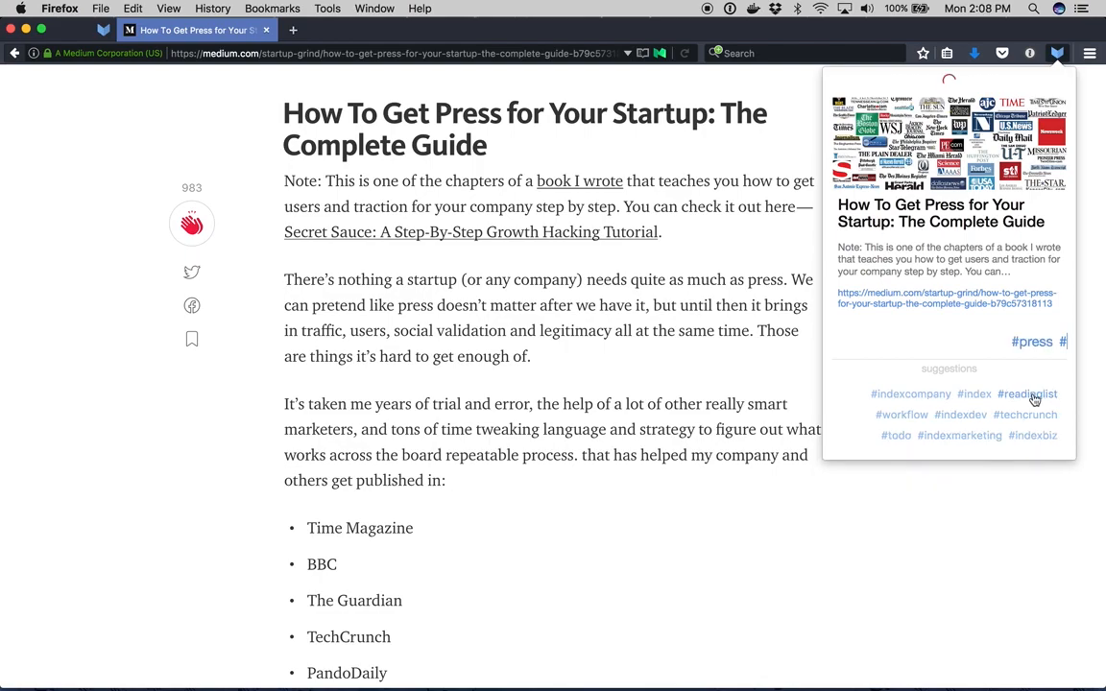
pyautogui.click(1056, 53)
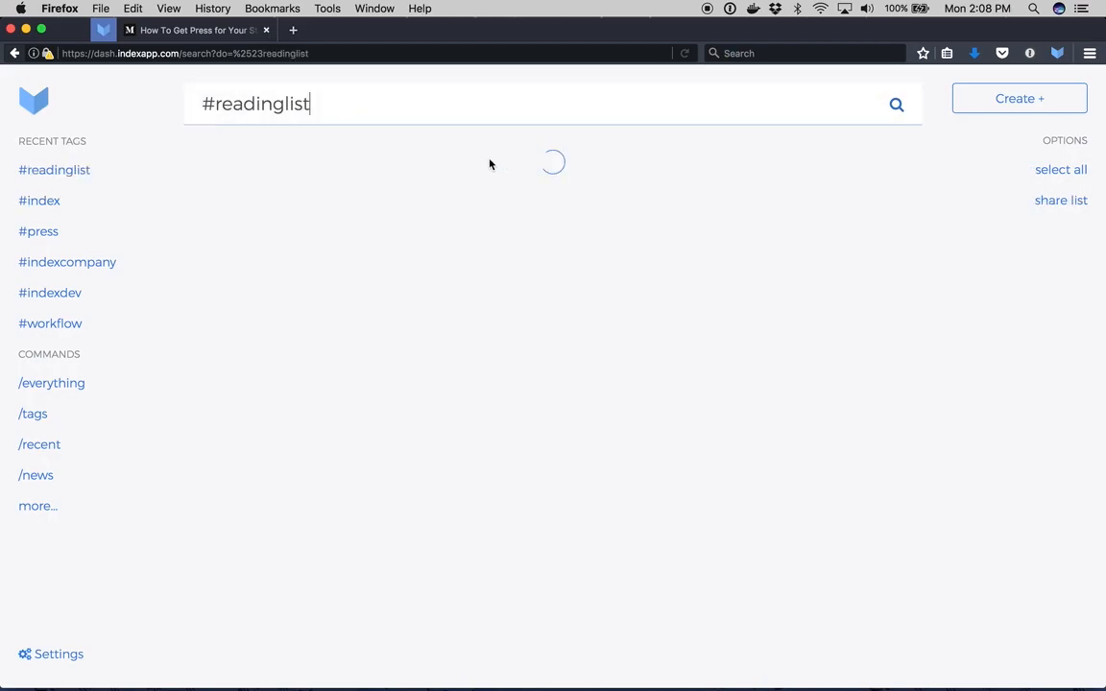
# Search #press in Index, then view /everything saved
pyautogui.write('press')
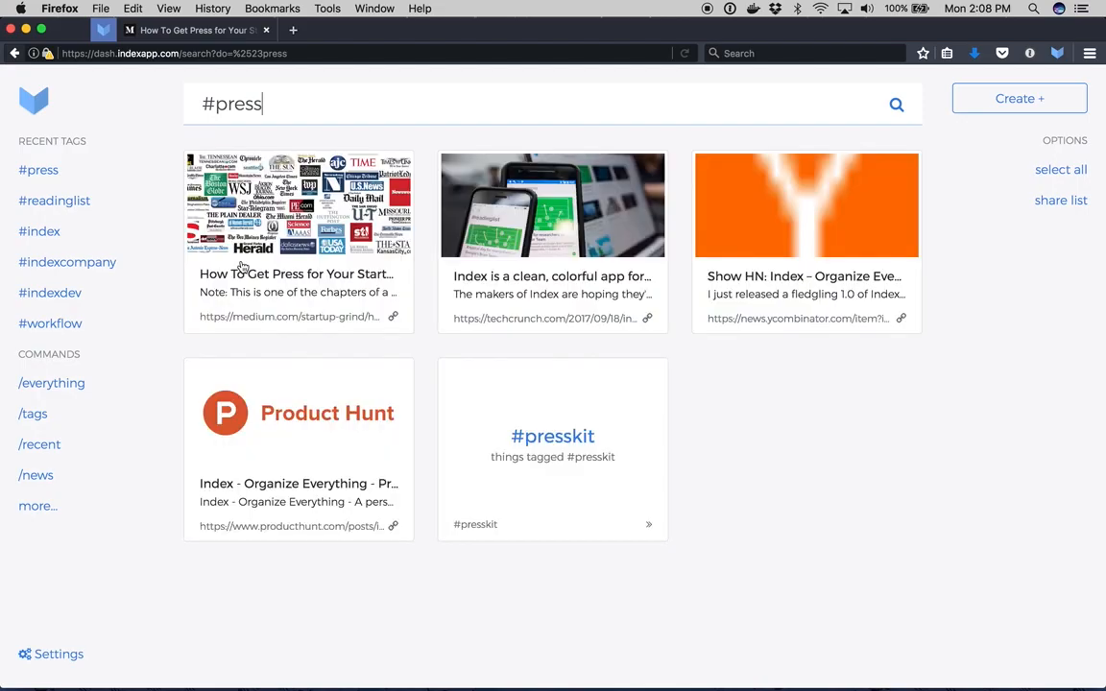
pyautogui.moveTo(50, 384)
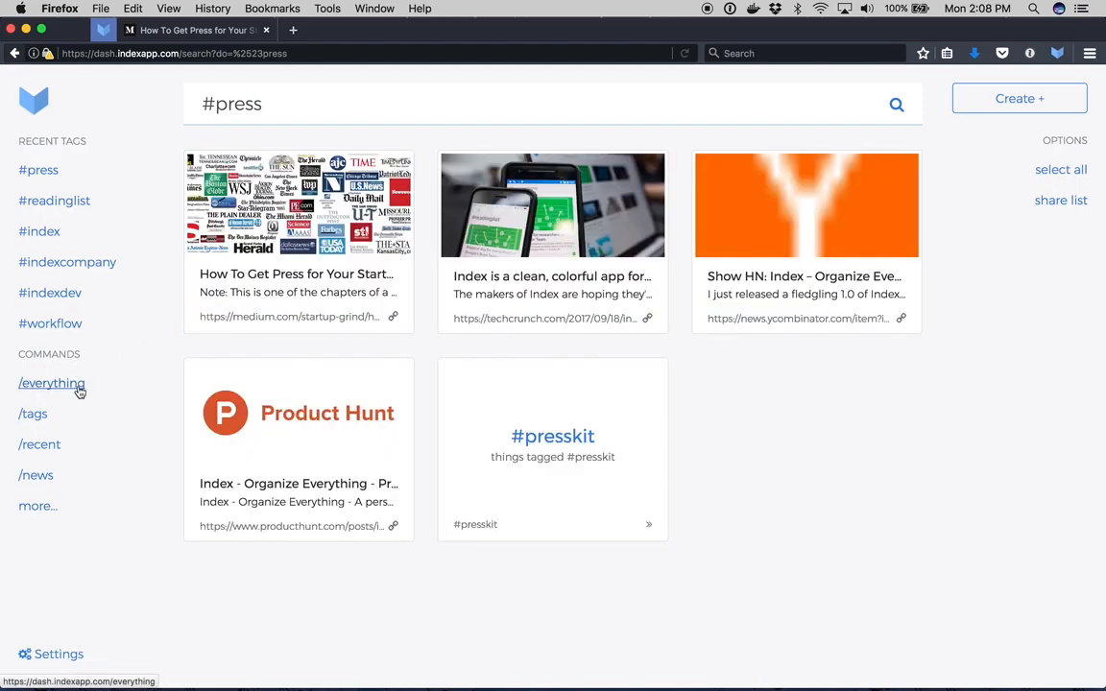
pyautogui.click(50, 384)
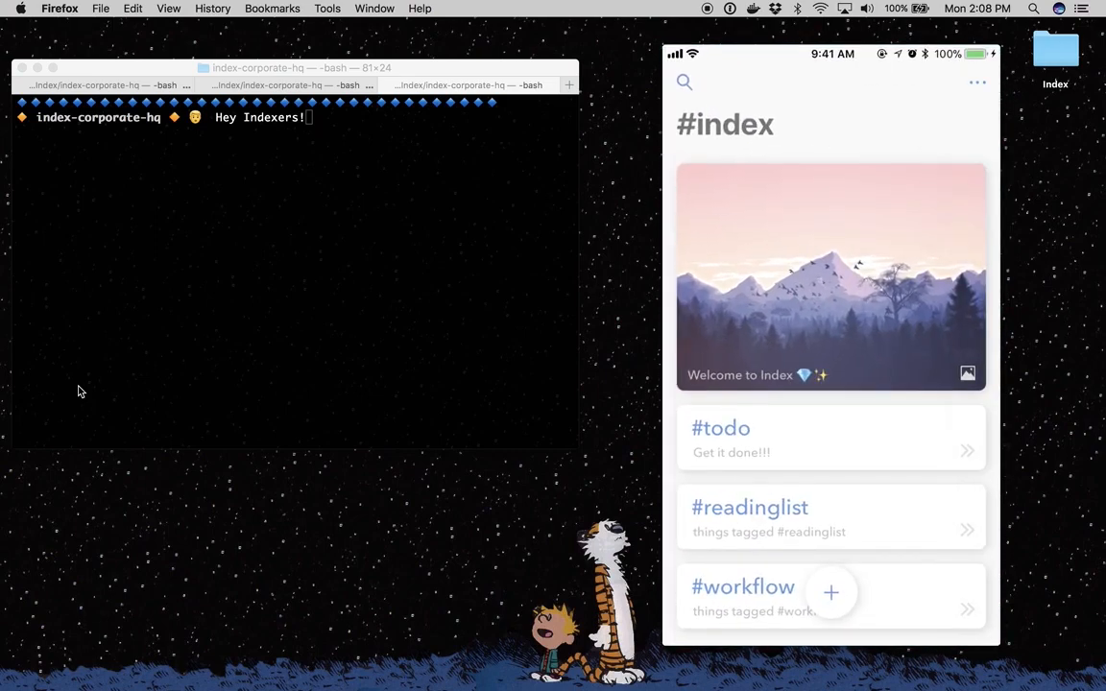
# Start a new home-screen shortcut from the #index home screen
pyautogui.click(832, 592)
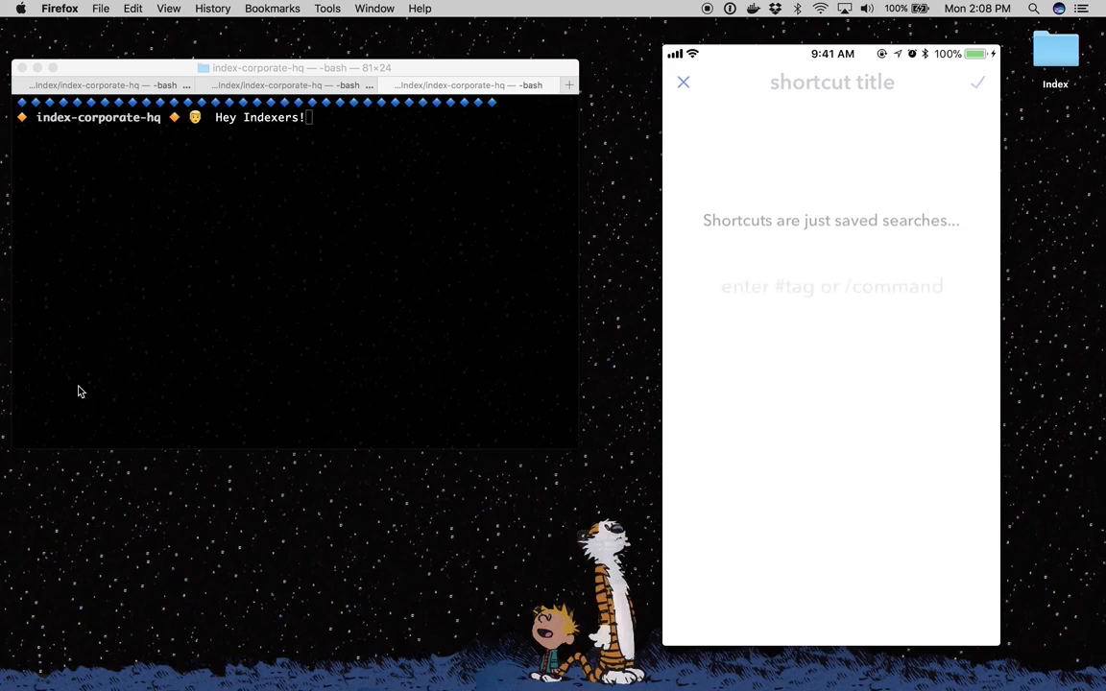
# Make the new shortcut search #press and save it to the home screen
pyautogui.click(830, 286)
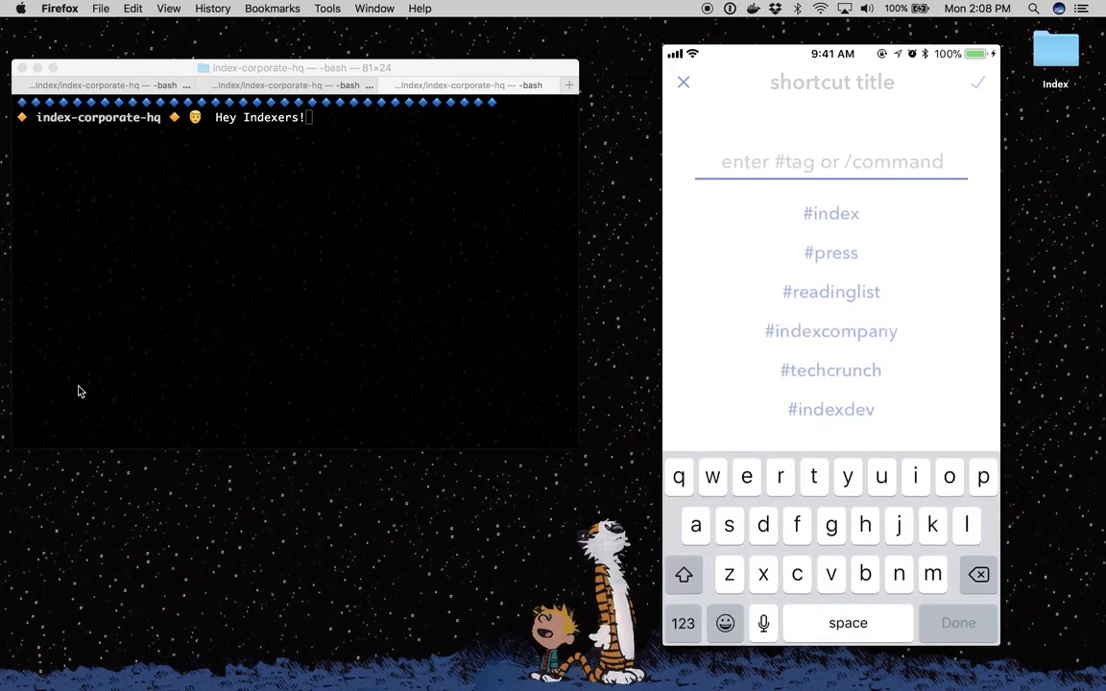
pyautogui.click(829, 254)
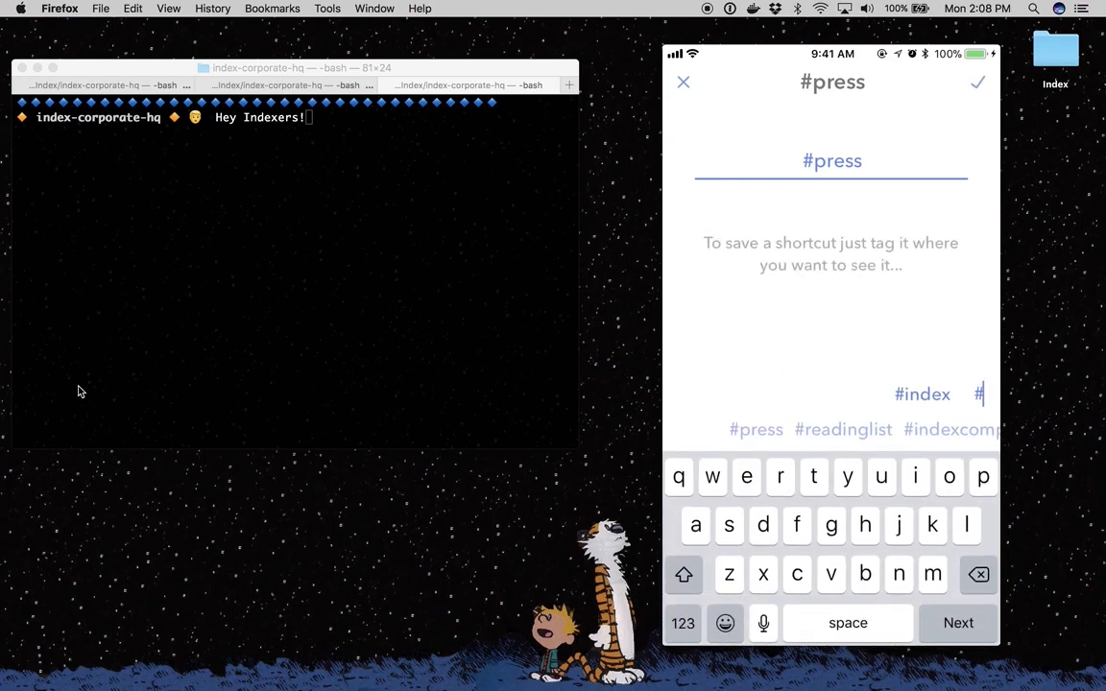
pyautogui.click(977, 81)
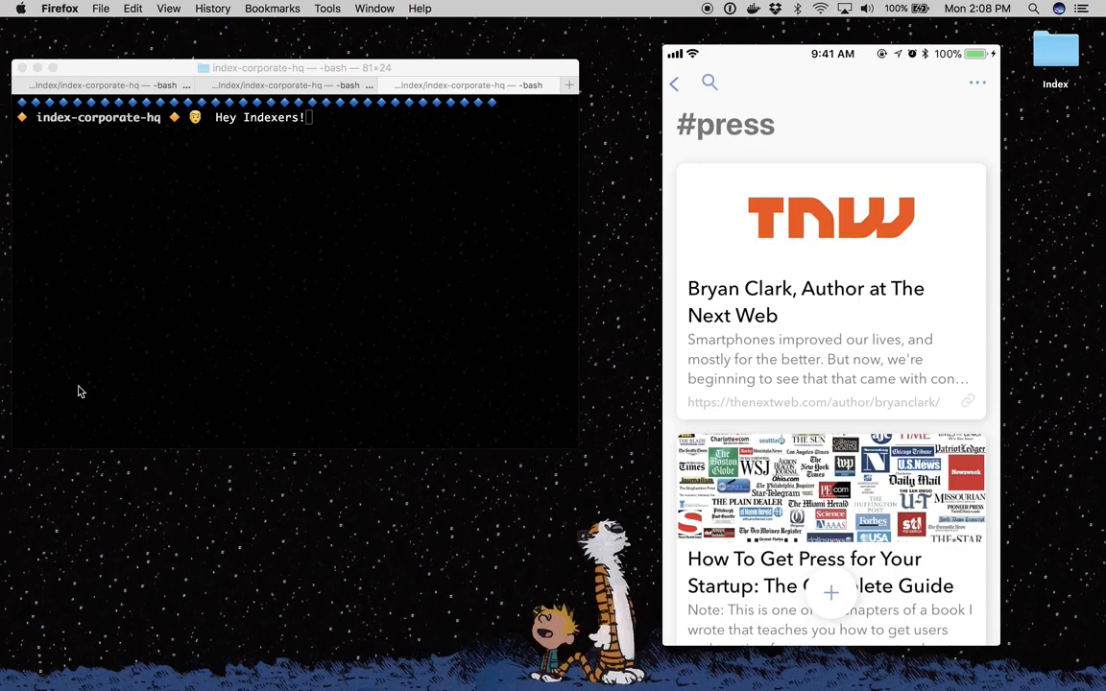
# Scroll the #press feed past the startup press guide to the Next Web article
pyautogui.scroll(-3)
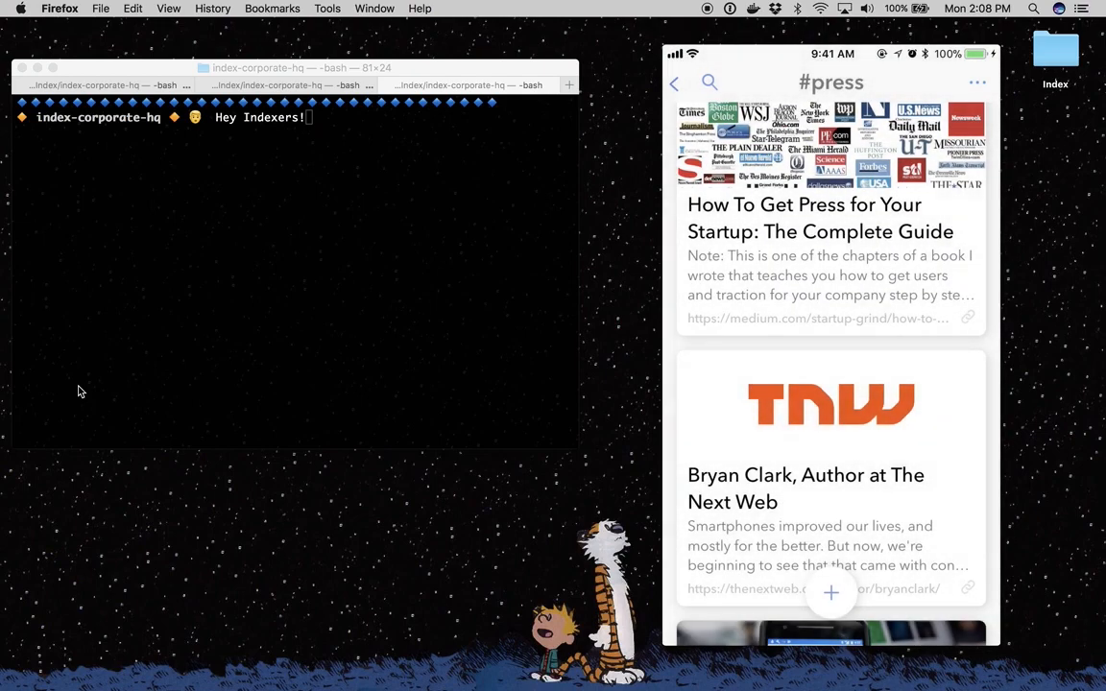
# Generate a share link for the #press list and copy it to the clipboard
pyautogui.click(830, 591)
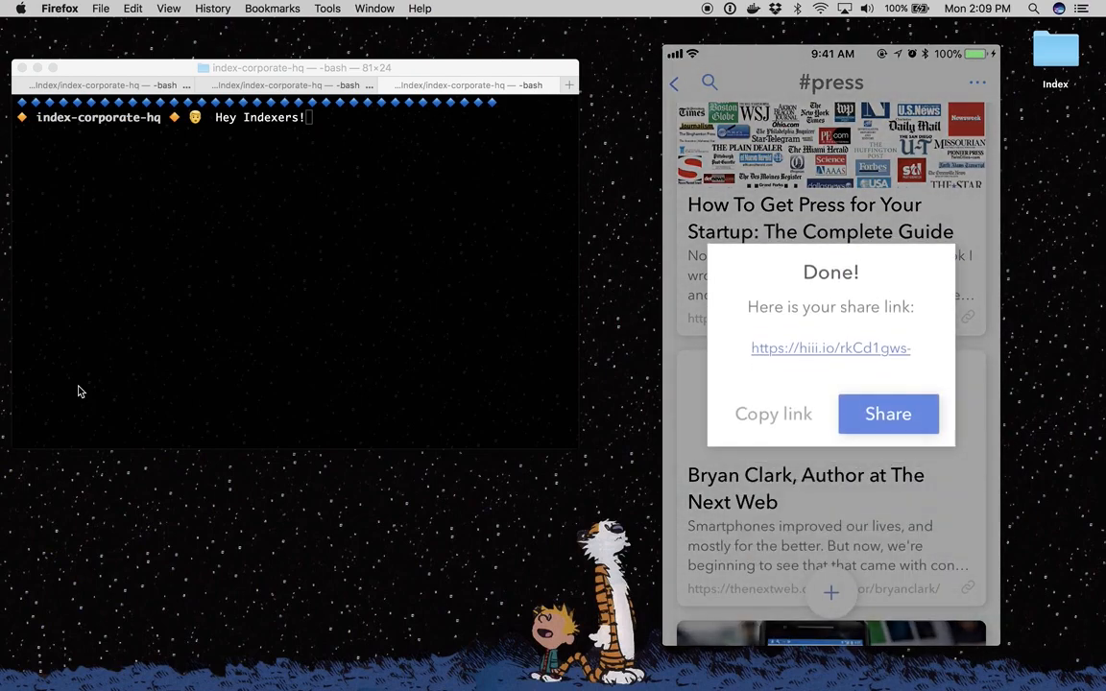
pyautogui.click(772, 414)
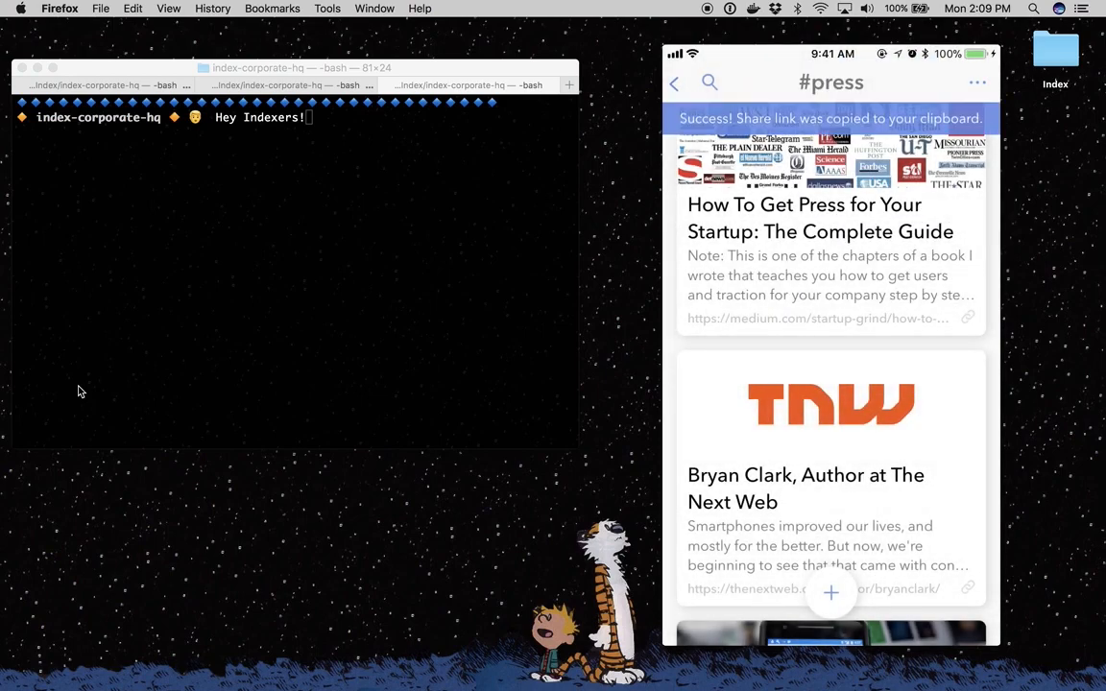